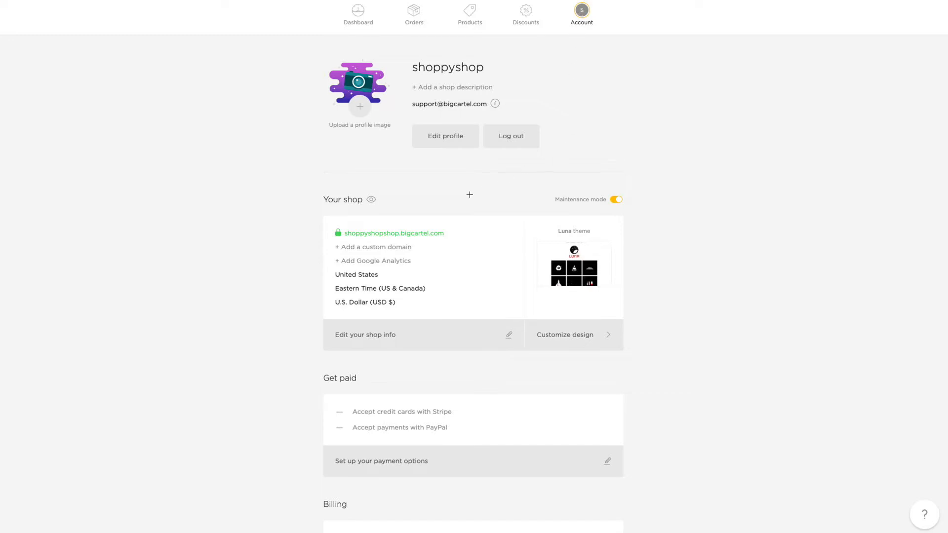
pyautogui.moveTo(456, 219)
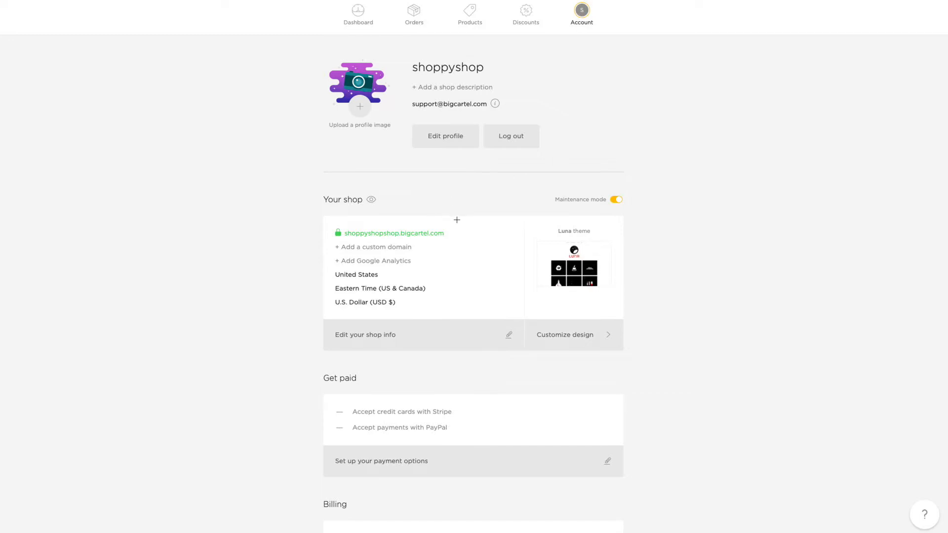
pyautogui.moveTo(452, 239)
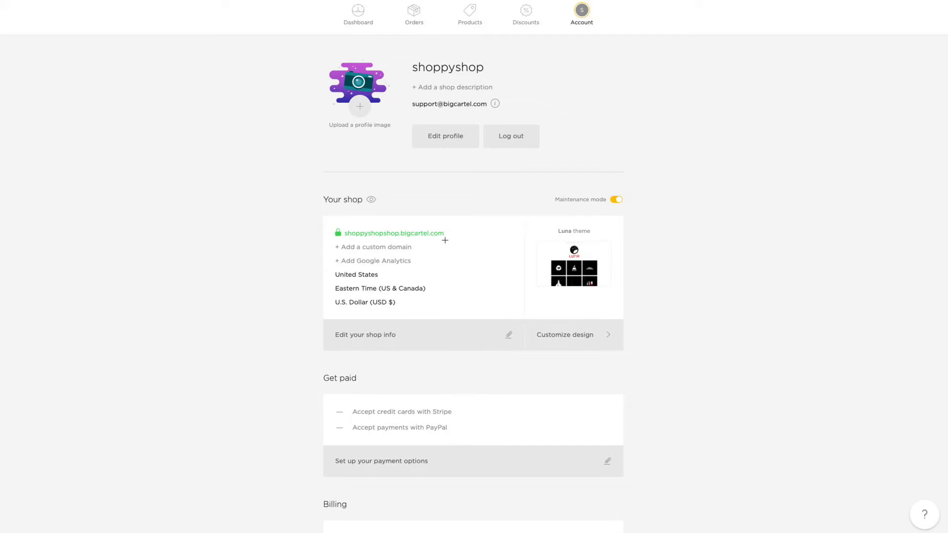
pyautogui.moveTo(416, 244)
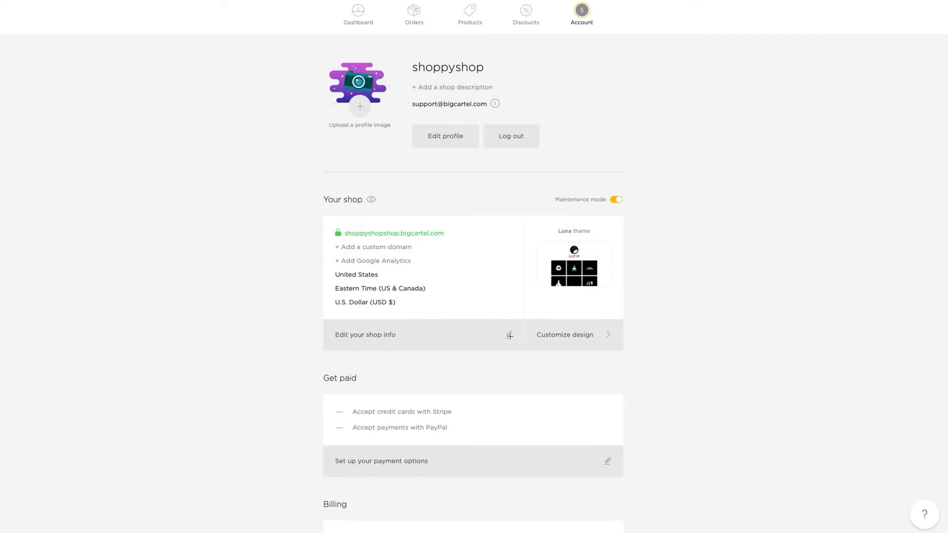
# Open the shop info editor and start adding a custom domain
pyautogui.click(365, 334)
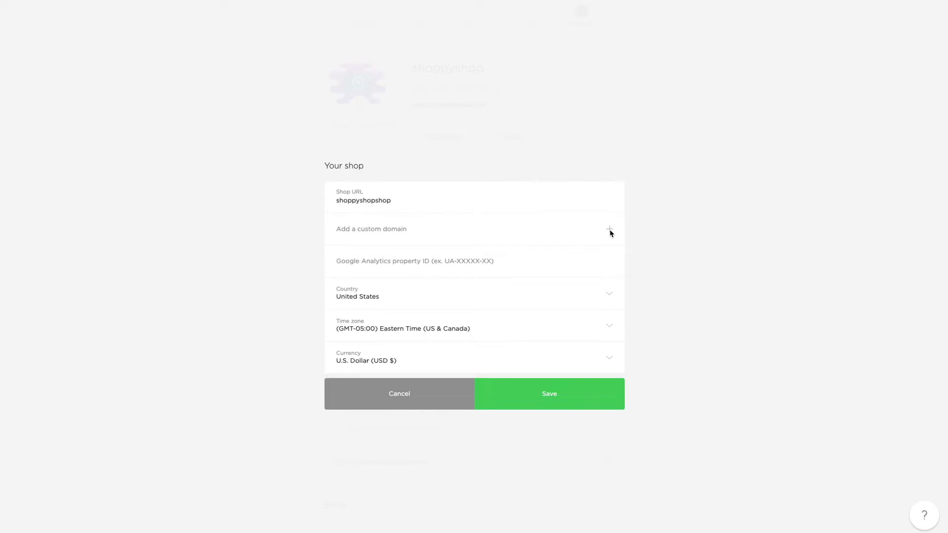
pyautogui.click(609, 228)
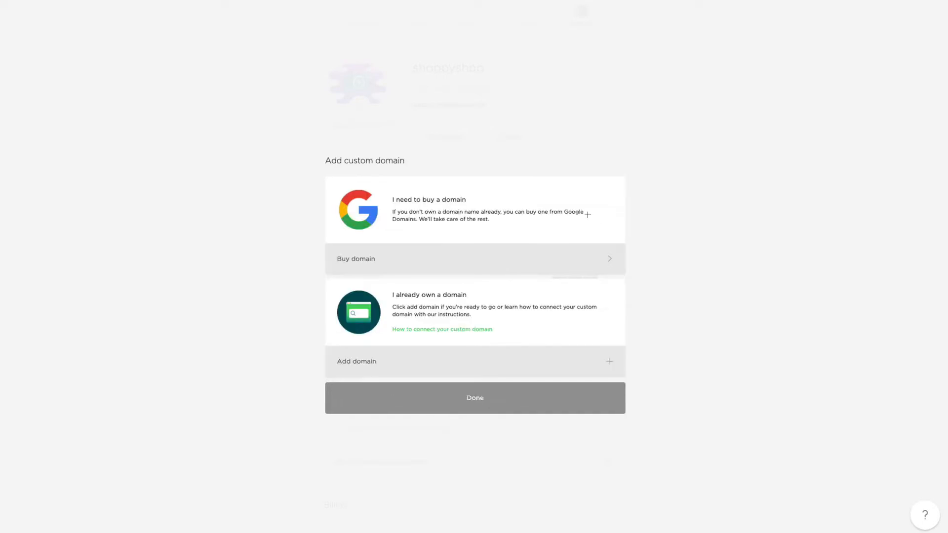
pyautogui.moveTo(551, 246)
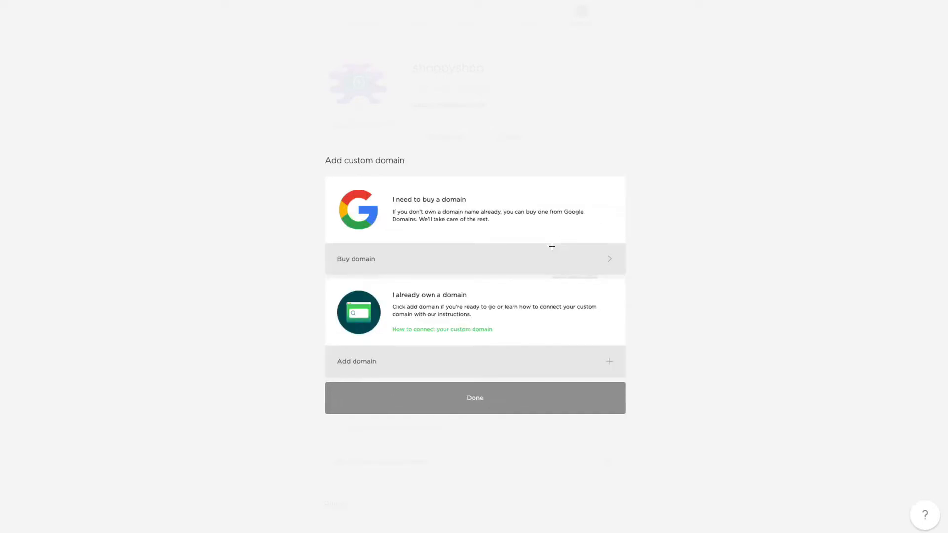
pyautogui.moveTo(494, 355)
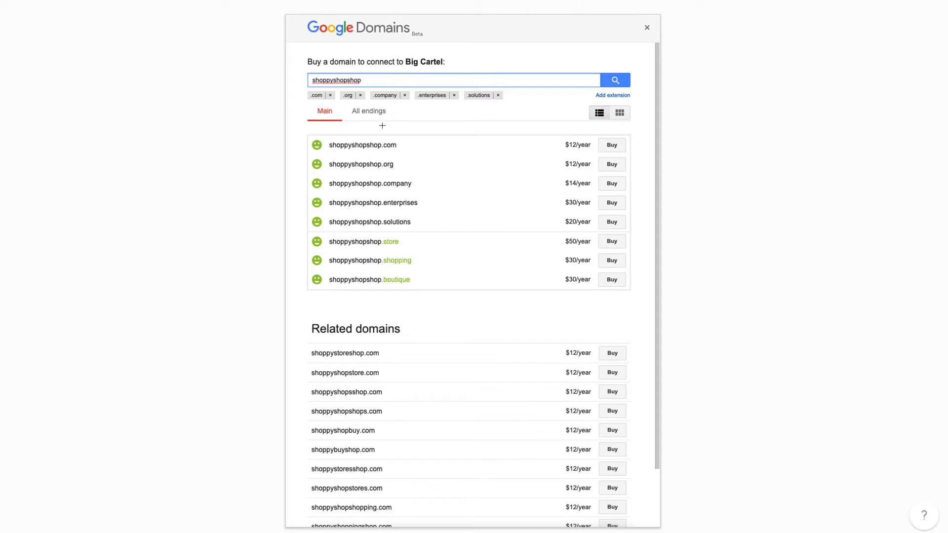
pyautogui.moveTo(432, 183)
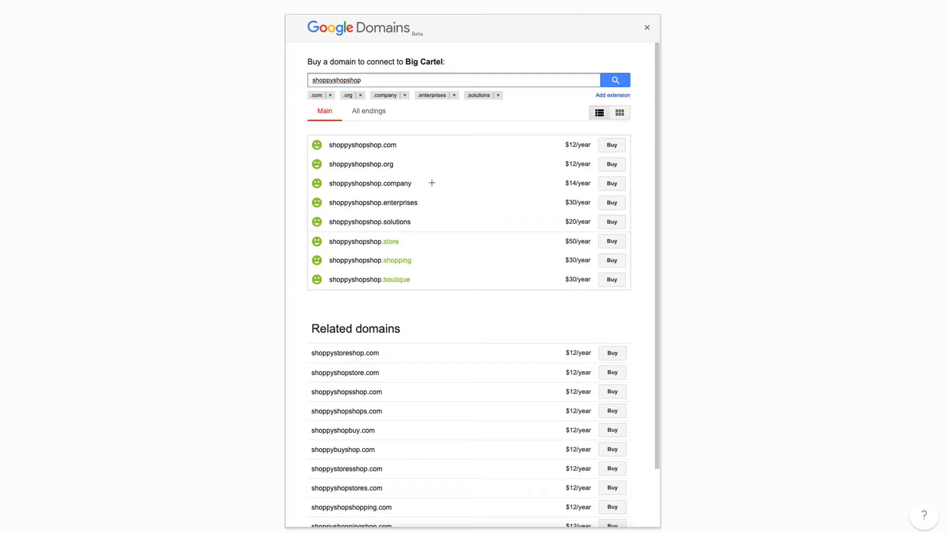
pyautogui.moveTo(414, 269)
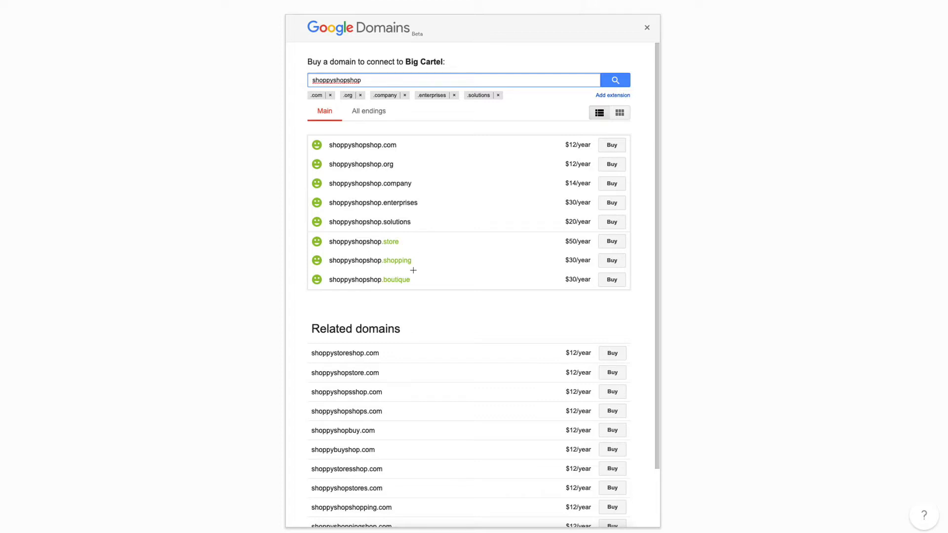
pyautogui.moveTo(423, 167)
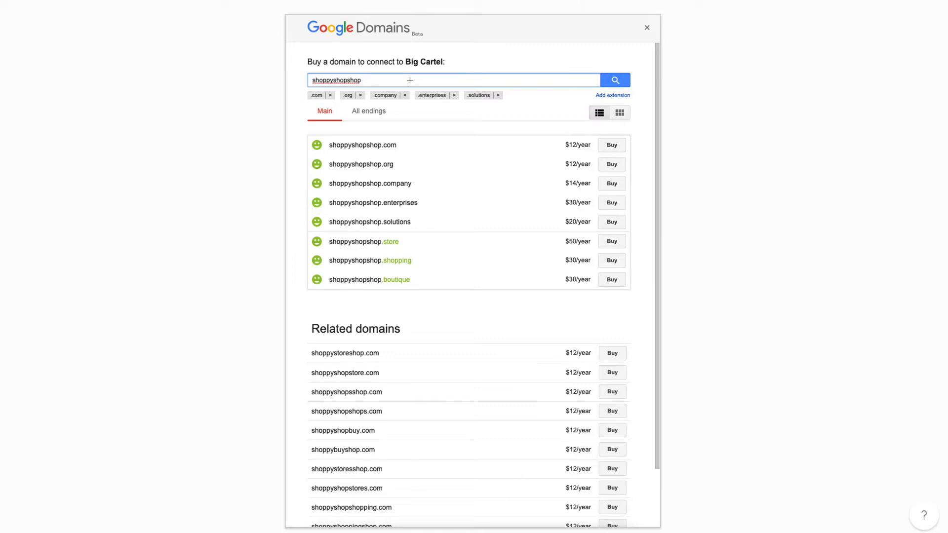
pyautogui.moveTo(521, 145)
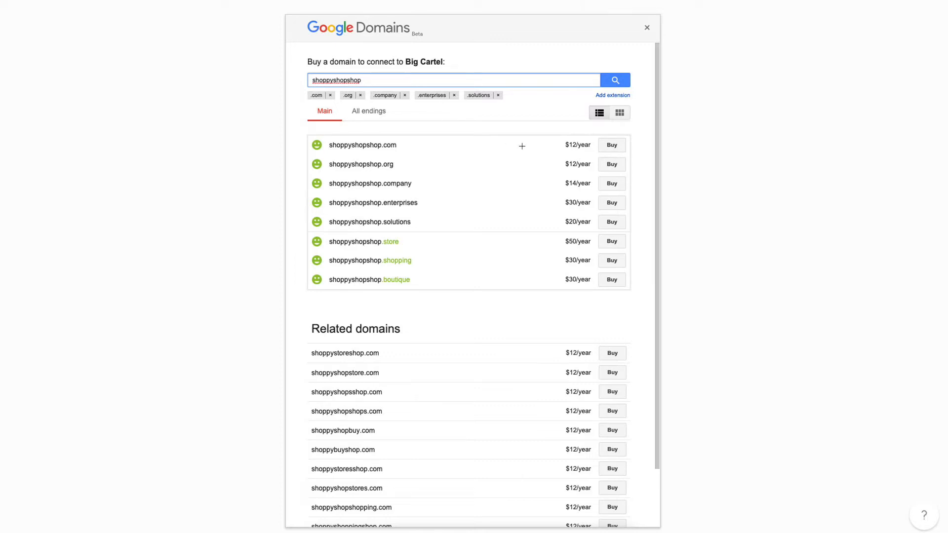
pyautogui.moveTo(573, 150)
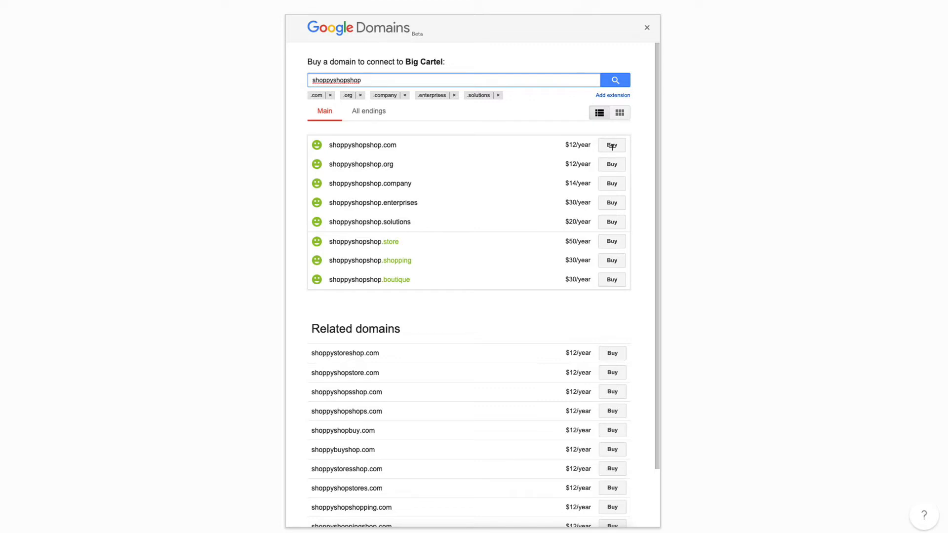
# Choose to buy shoppyshopshop.com through Google Domains
pyautogui.click(611, 145)
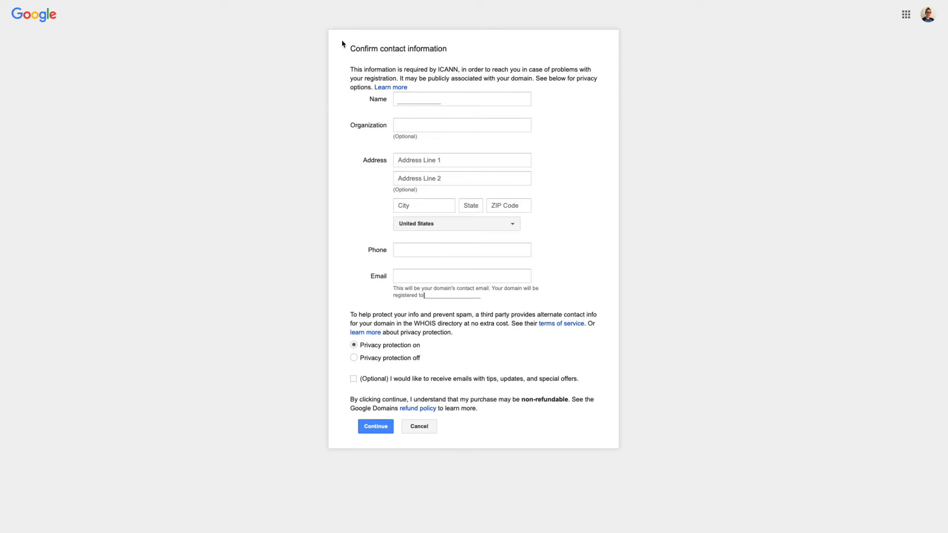
pyautogui.moveTo(344, 89)
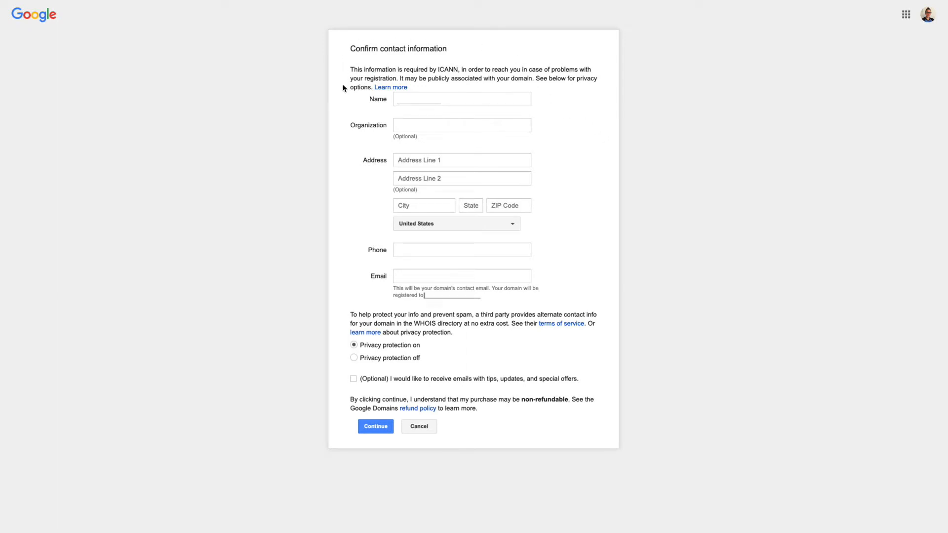
pyautogui.moveTo(370, 113)
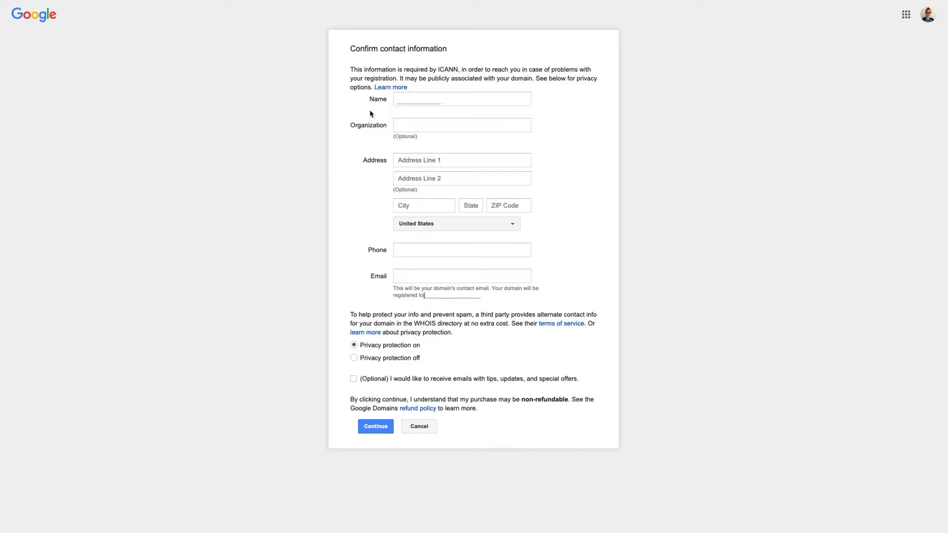
pyautogui.moveTo(375, 269)
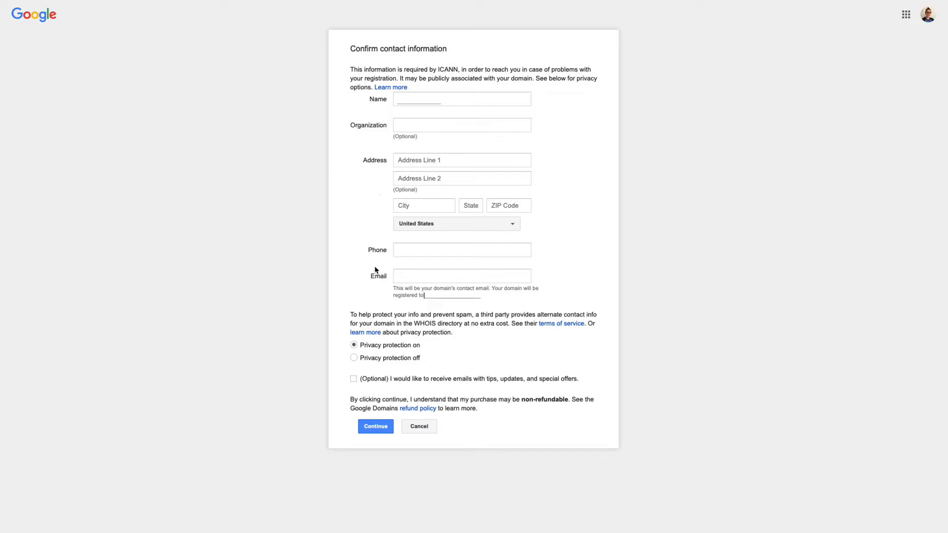
pyautogui.moveTo(338, 303)
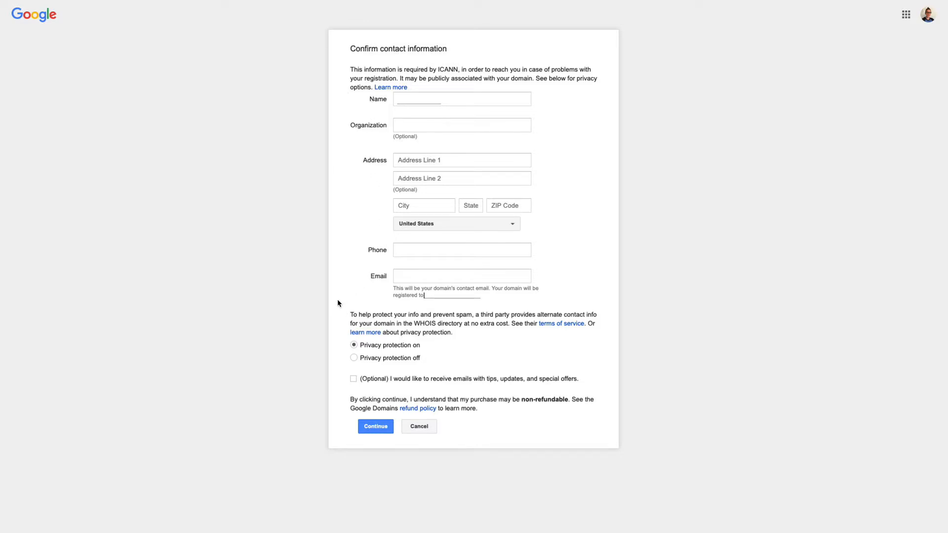
pyautogui.moveTo(338, 342)
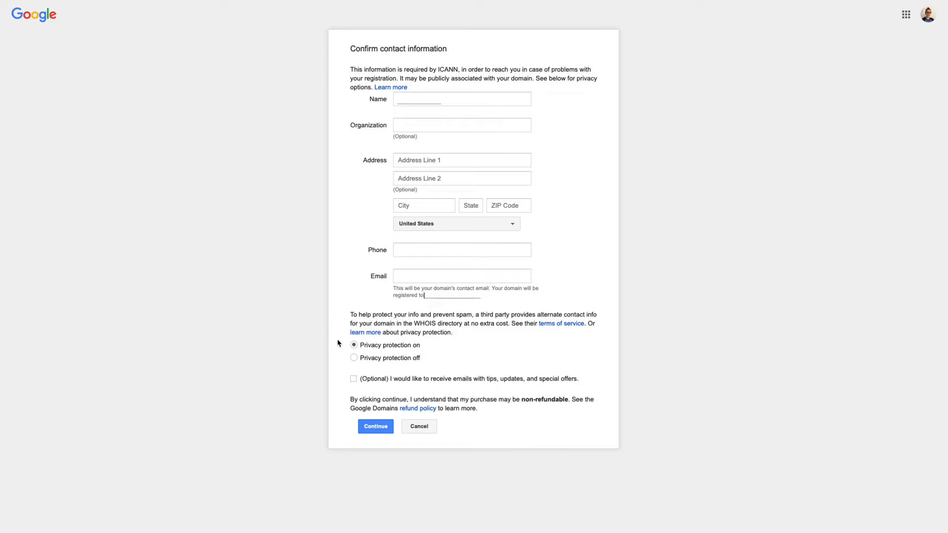
pyautogui.moveTo(343, 98)
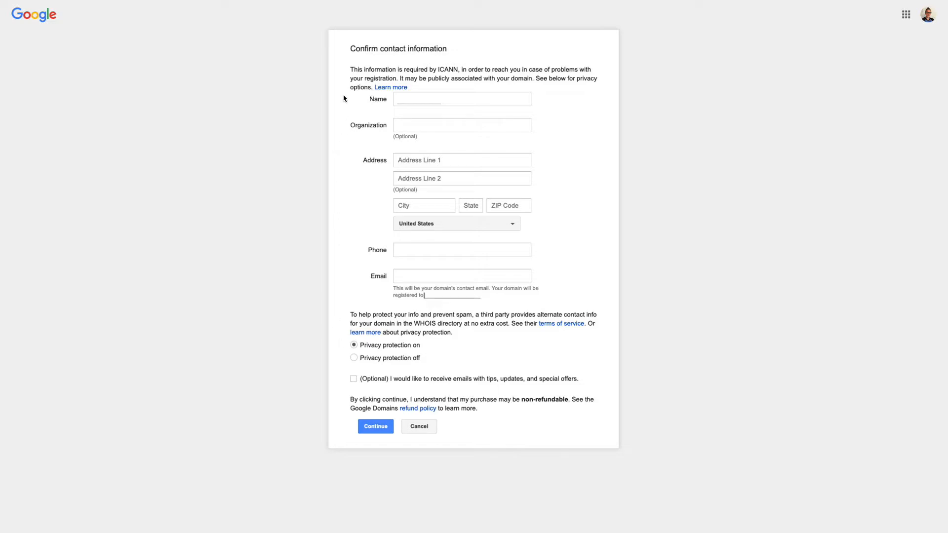
pyautogui.moveTo(338, 272)
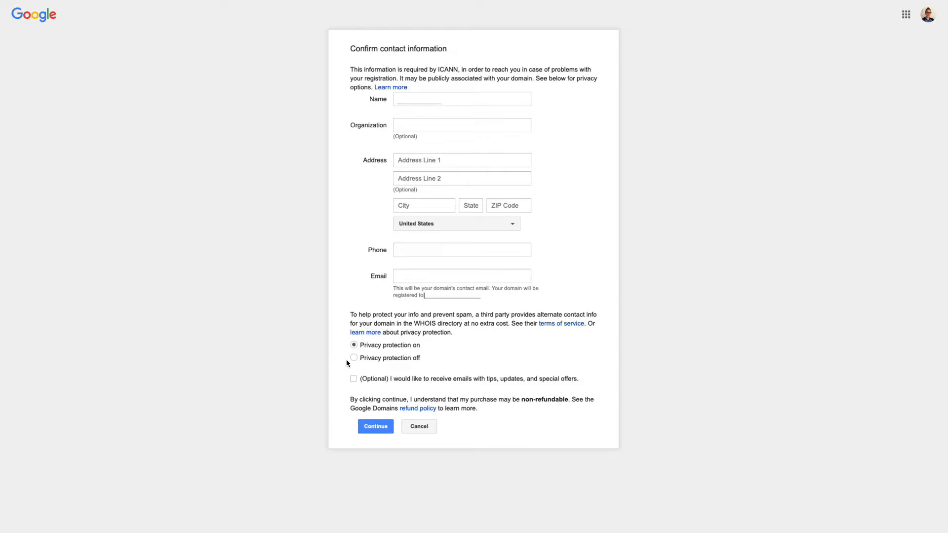
pyautogui.moveTo(345, 360)
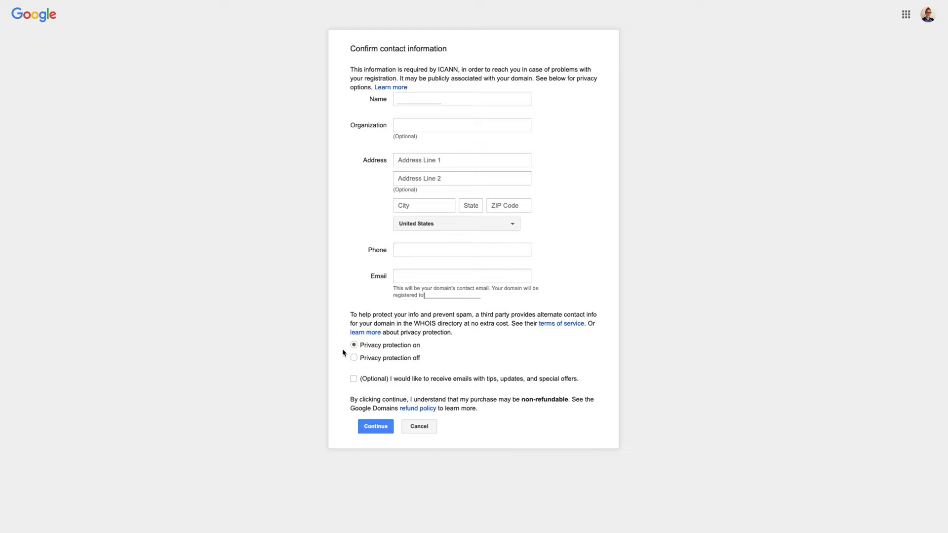
pyautogui.moveTo(332, 278)
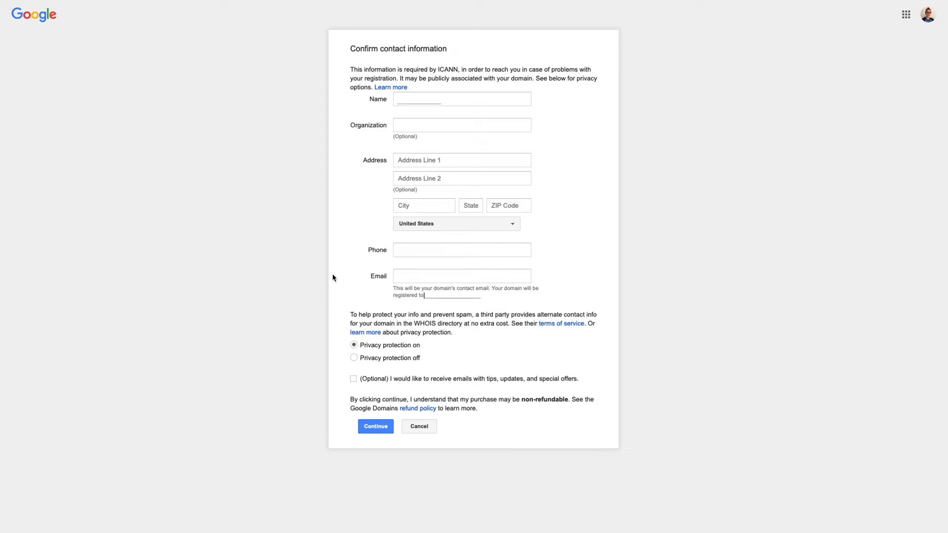
pyautogui.moveTo(341, 294)
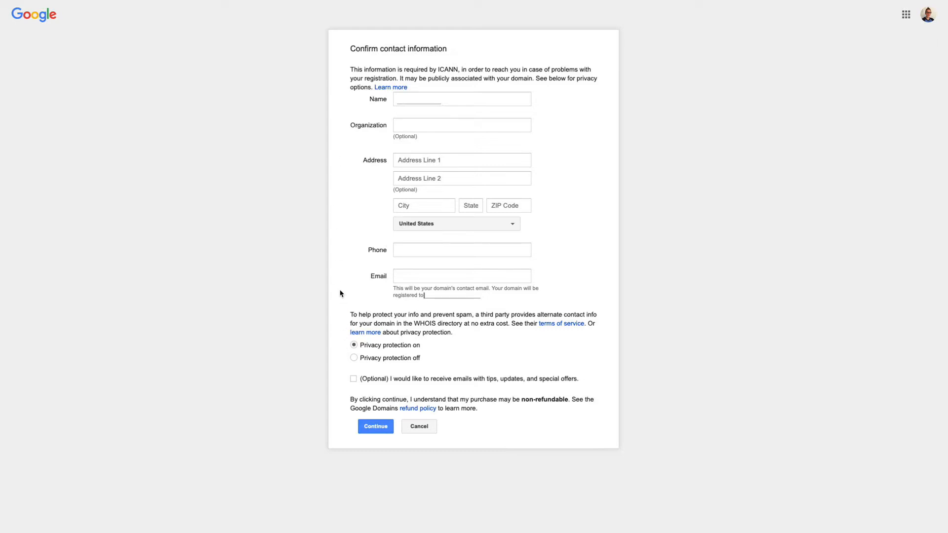
pyautogui.moveTo(344, 364)
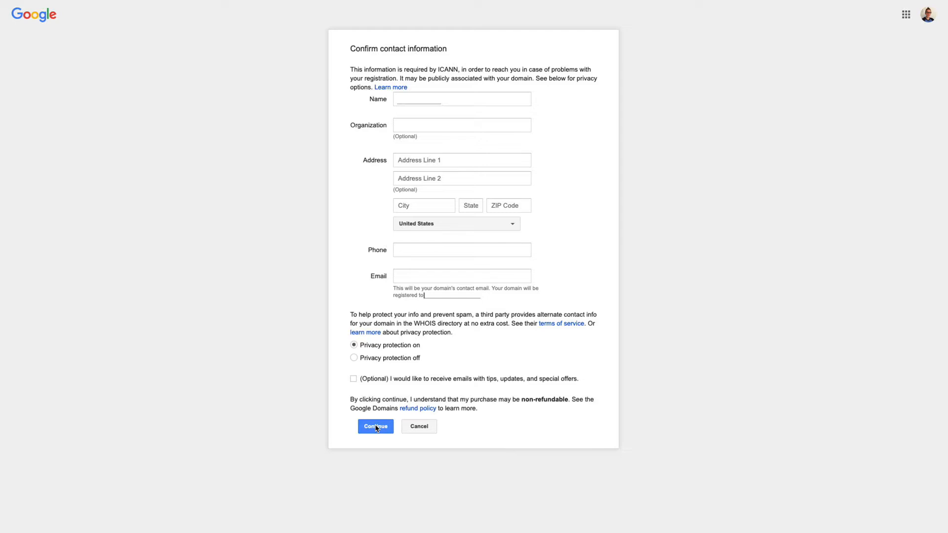
# Confirm the contact information for the shoppyshopshop.com registration
pyautogui.click(374, 426)
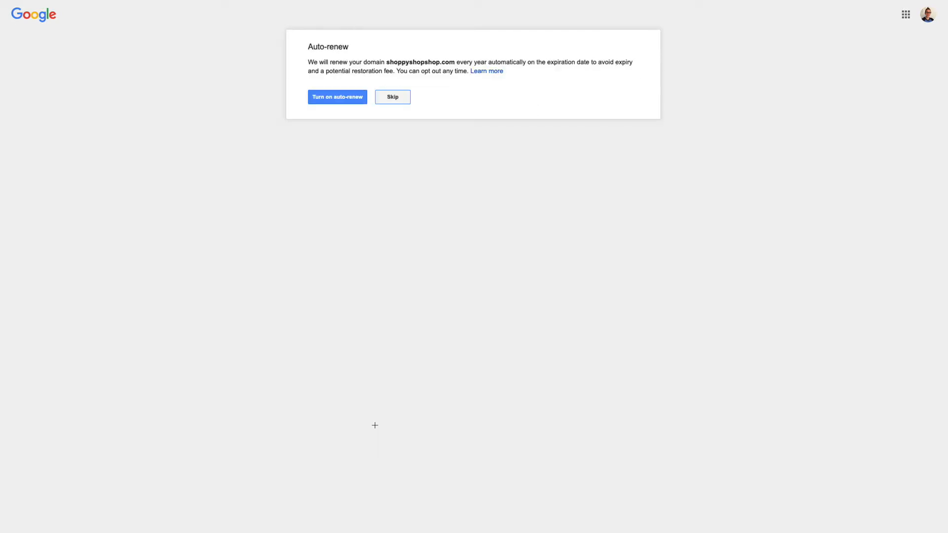
pyautogui.moveTo(307, 28)
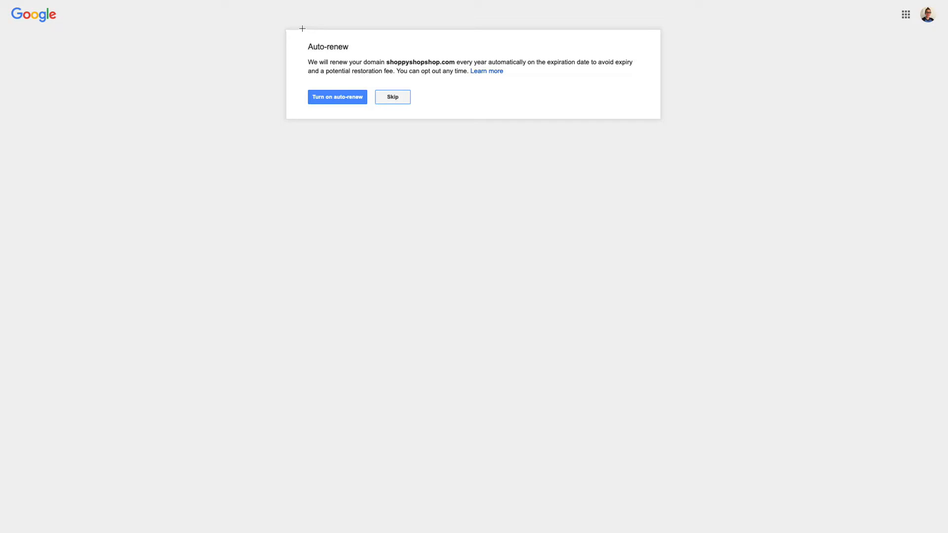
pyautogui.moveTo(284, 113)
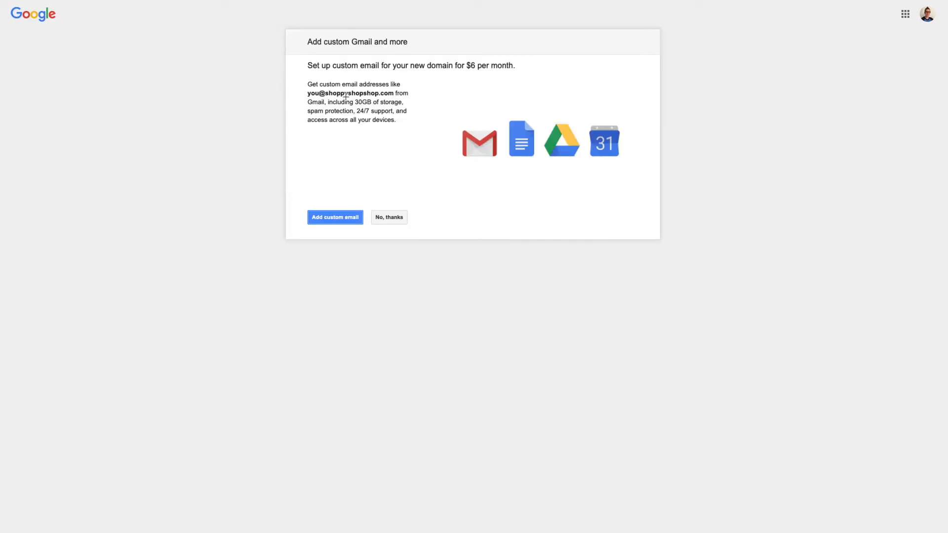
pyautogui.moveTo(290, 125)
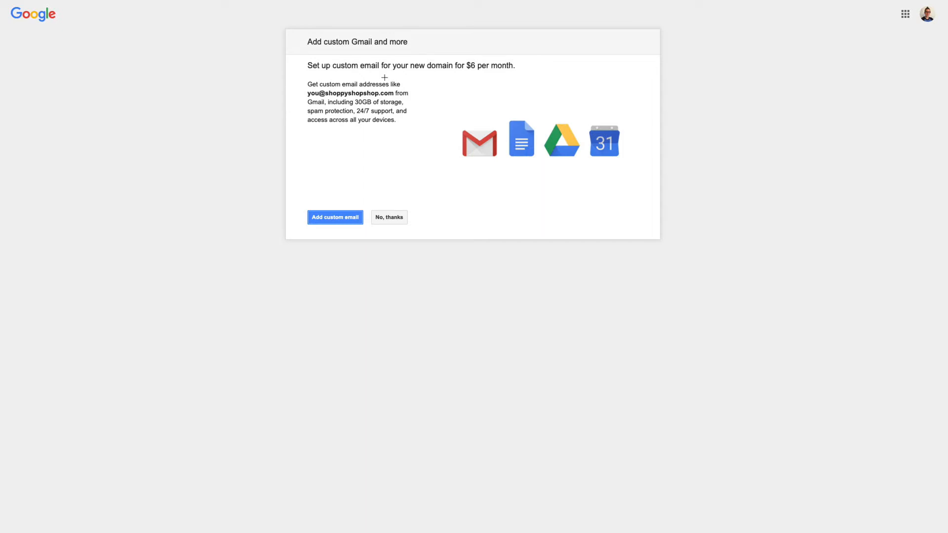
pyautogui.moveTo(356, 76)
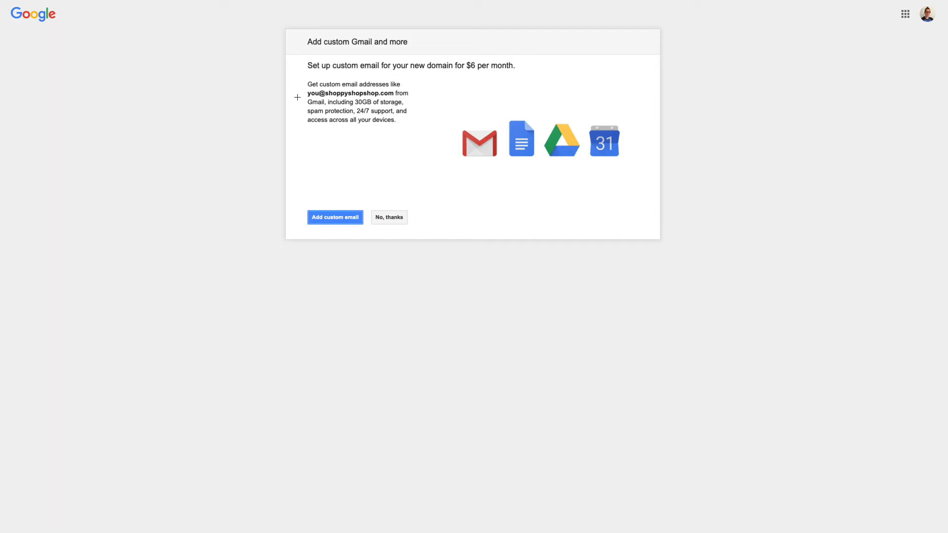
pyautogui.moveTo(394, 218)
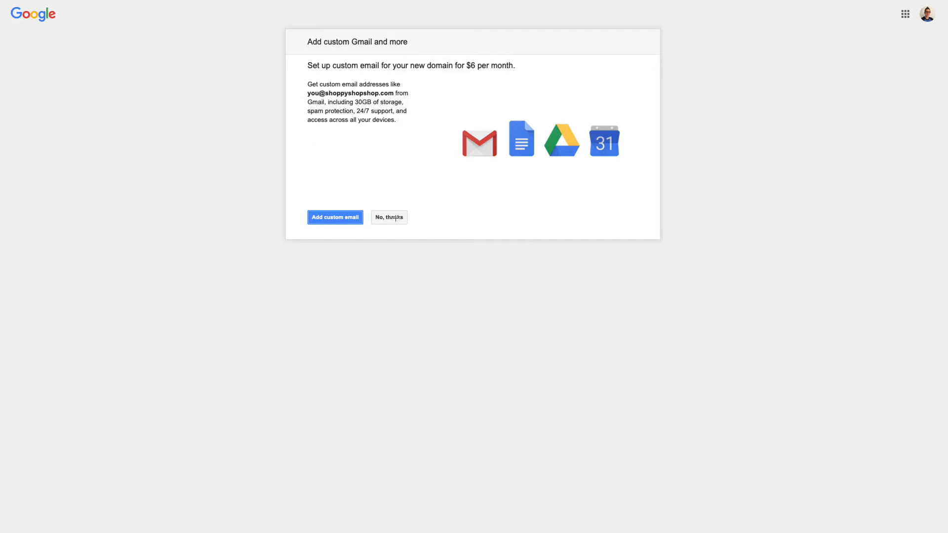
# Decline the custom Gmail offer and buy shoppyshopshop.com for $12.00
pyautogui.click(388, 217)
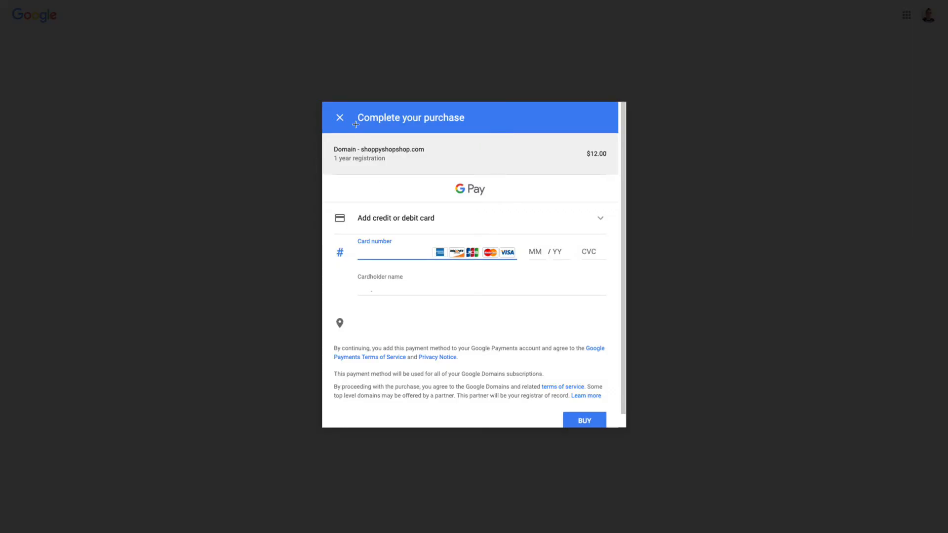
pyautogui.moveTo(325, 188)
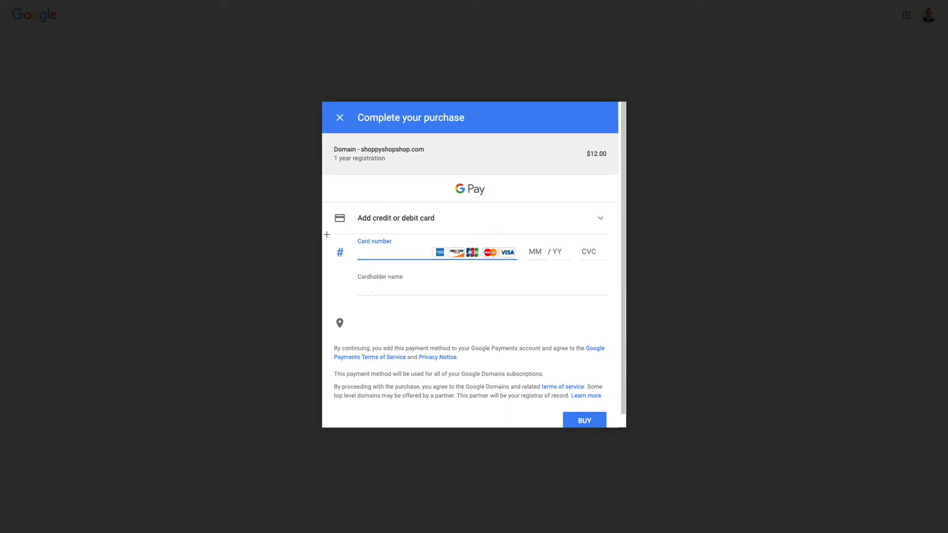
pyautogui.moveTo(372, 285)
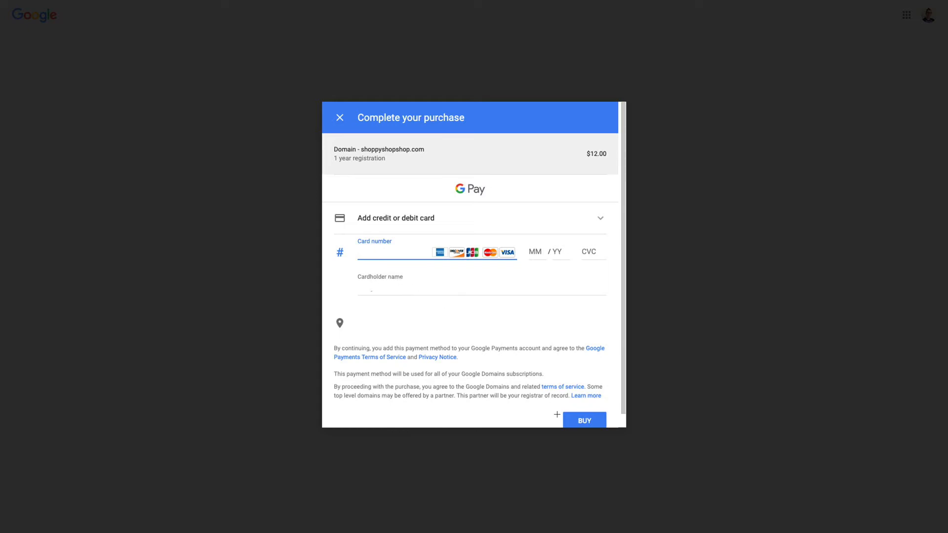
pyautogui.click(584, 420)
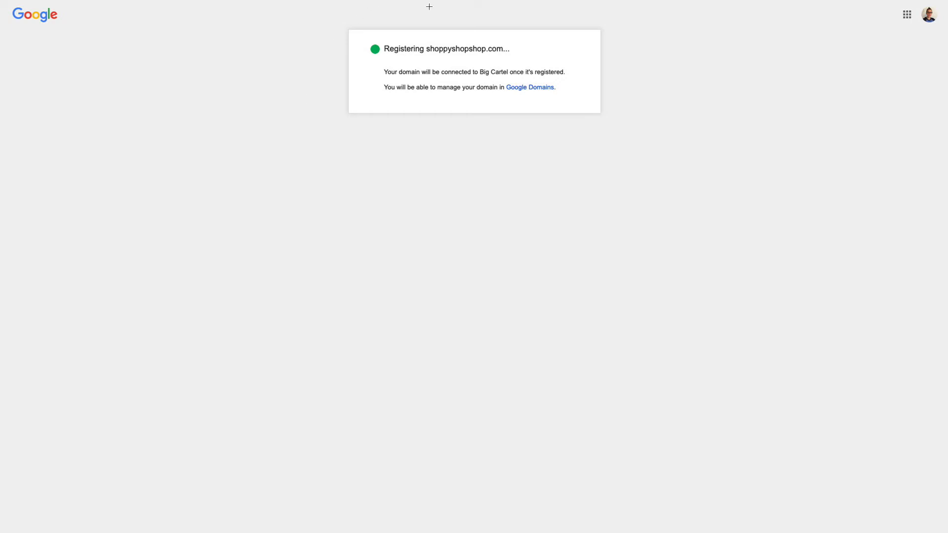
pyautogui.moveTo(592, 71)
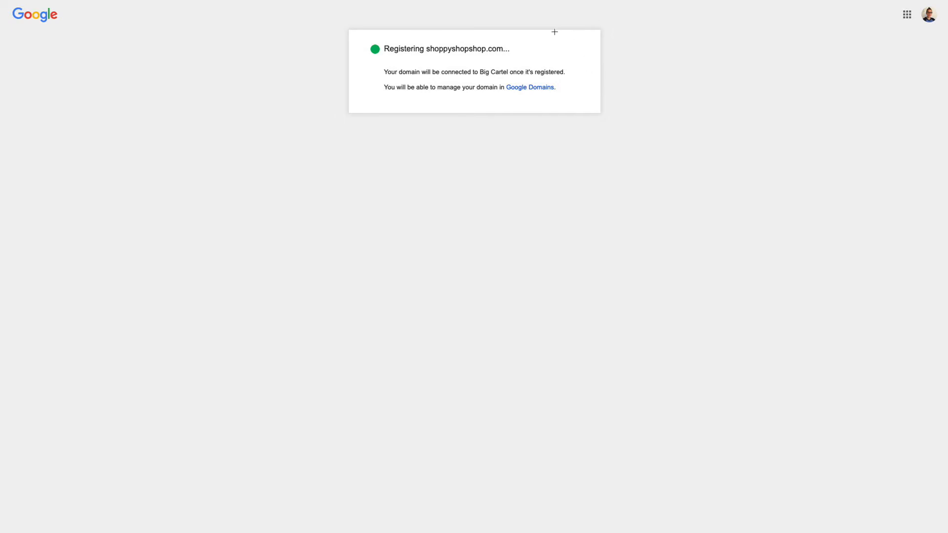
pyautogui.moveTo(617, 89)
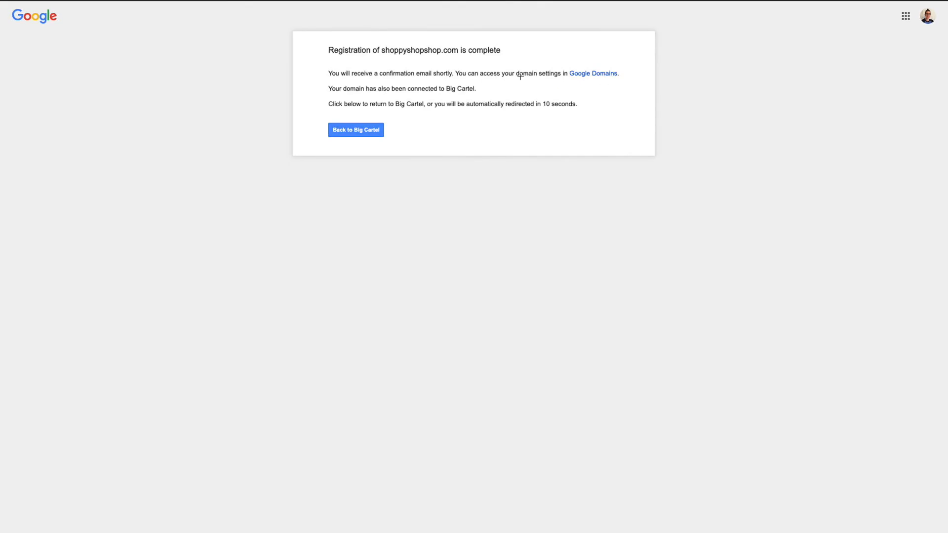
pyautogui.moveTo(325, 37)
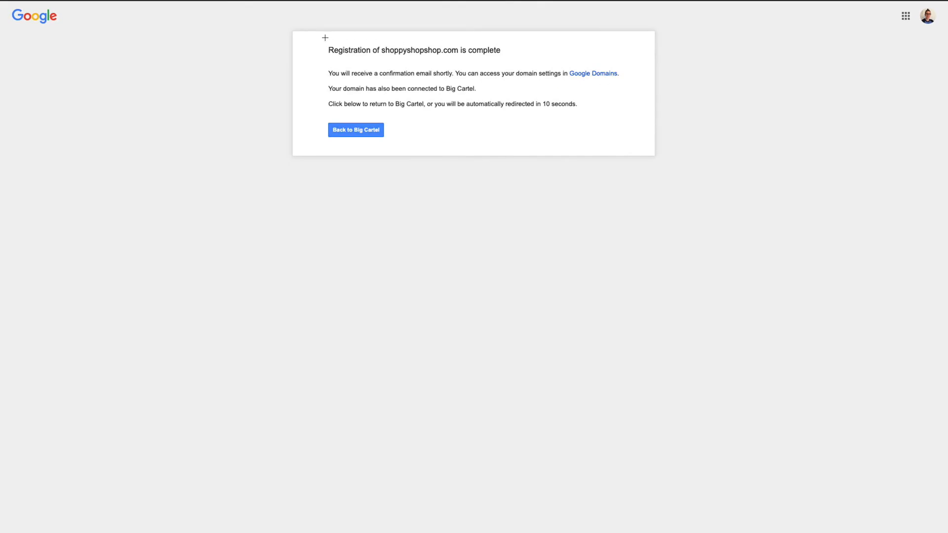
pyautogui.moveTo(320, 65)
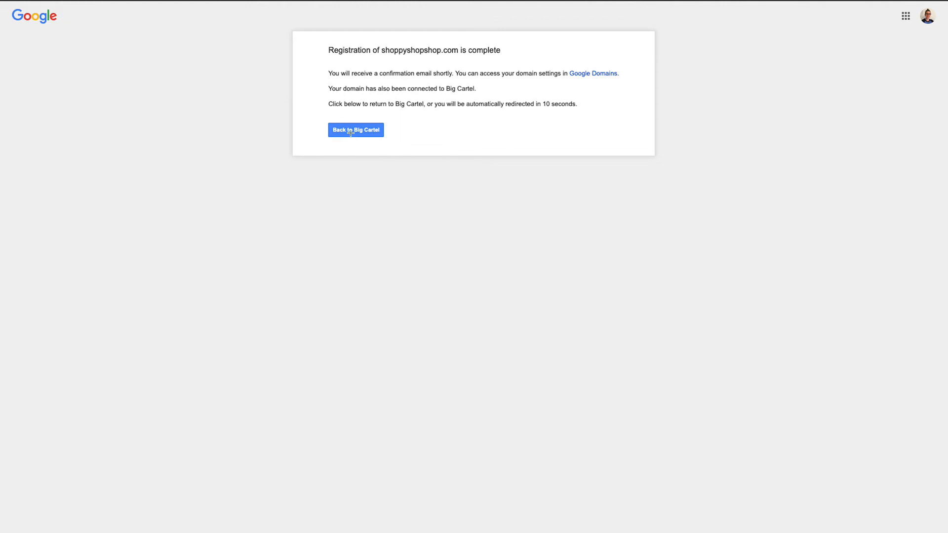
pyautogui.click(356, 129)
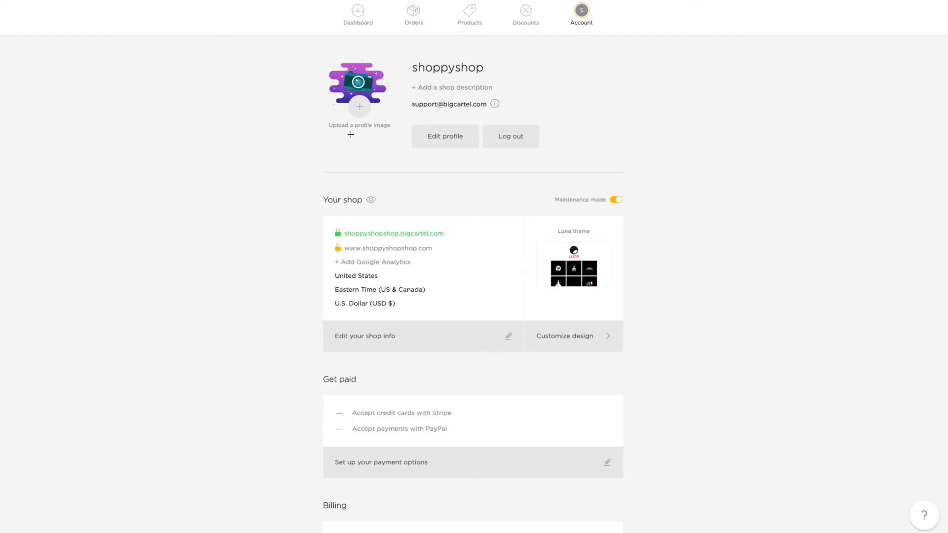
pyautogui.moveTo(323, 248)
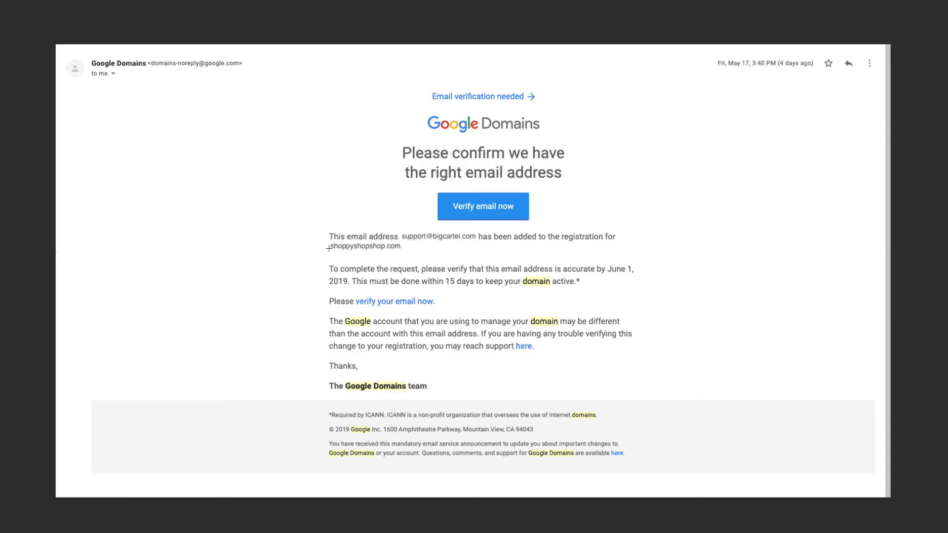
pyautogui.moveTo(391, 153)
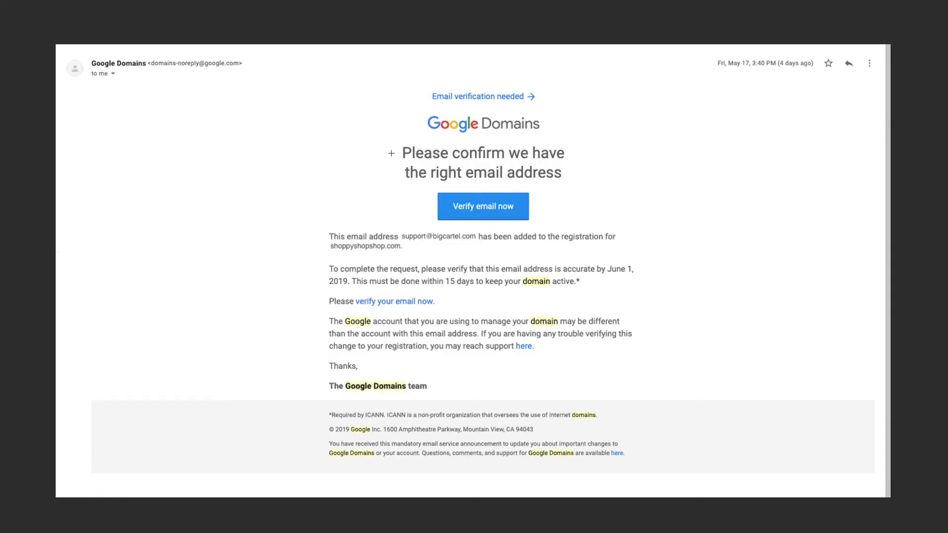
pyautogui.moveTo(414, 215)
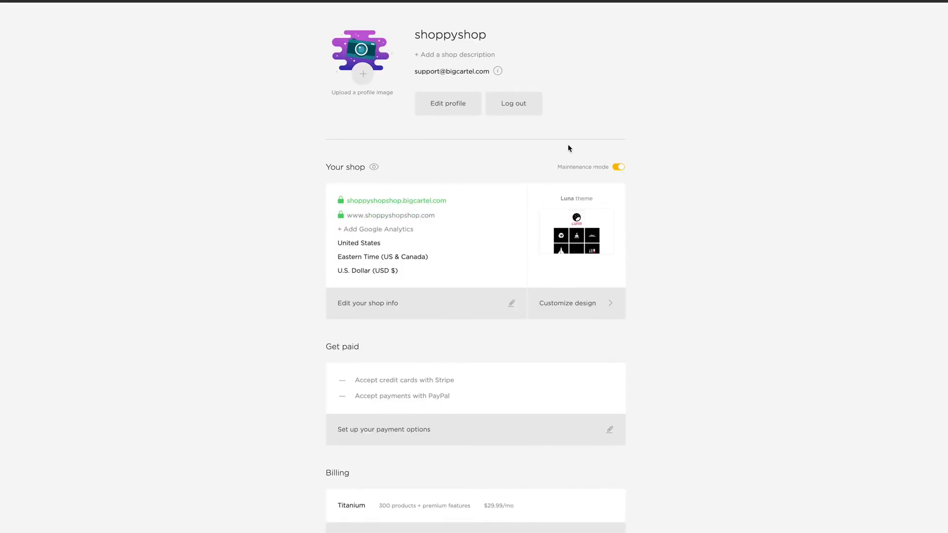
pyautogui.scroll(3)
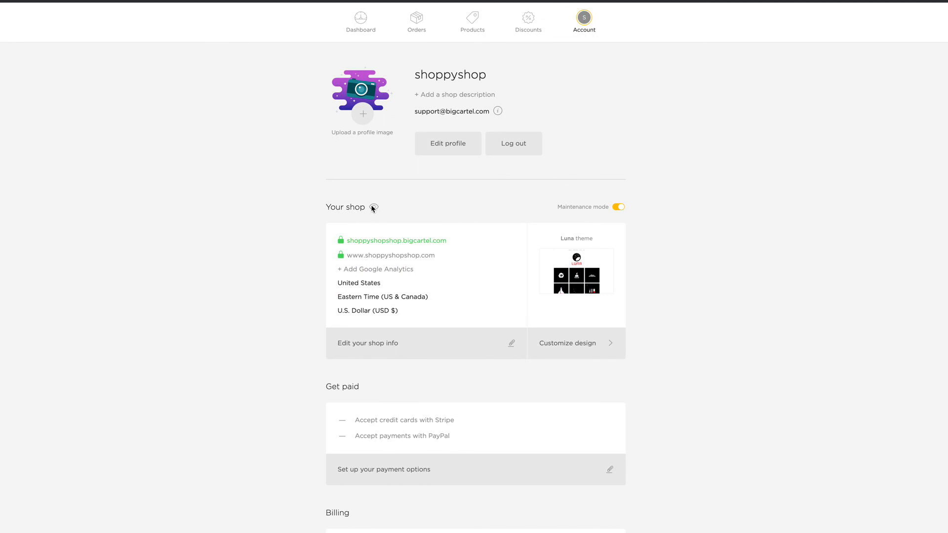
pyautogui.moveTo(445, 196)
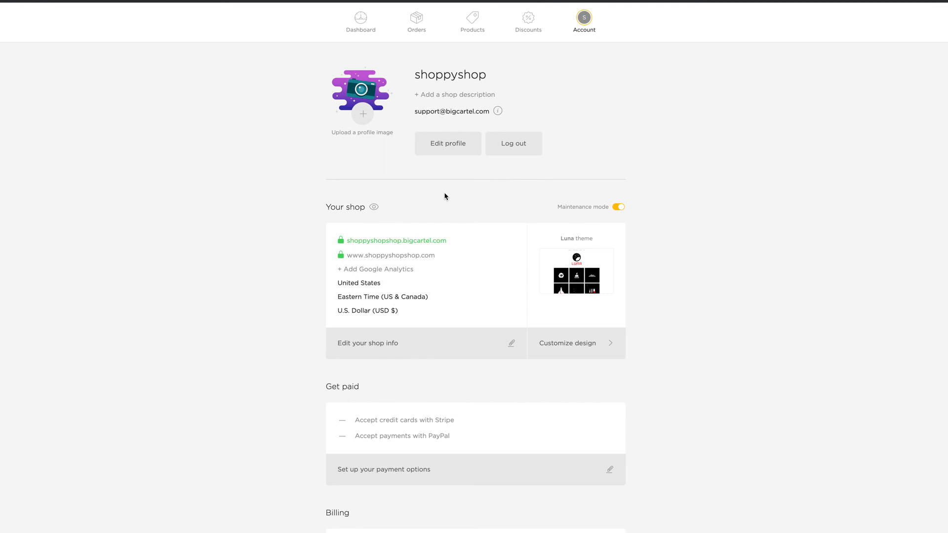
pyautogui.moveTo(426, 128)
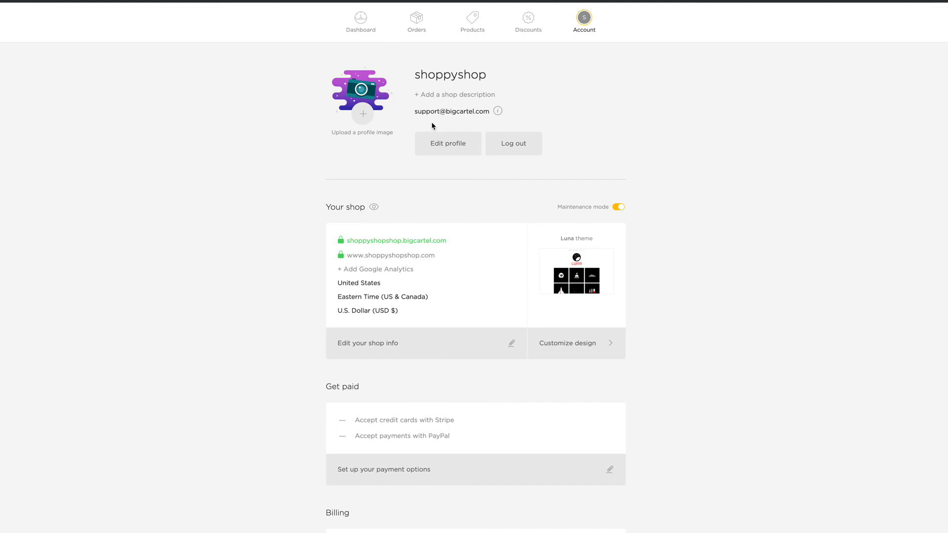
pyautogui.moveTo(846, 423)
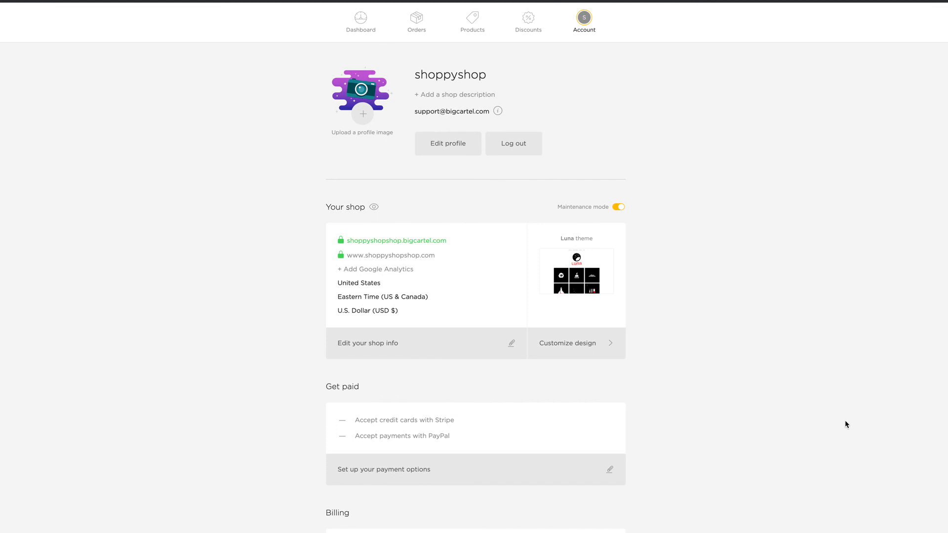
pyautogui.moveTo(754, 367)
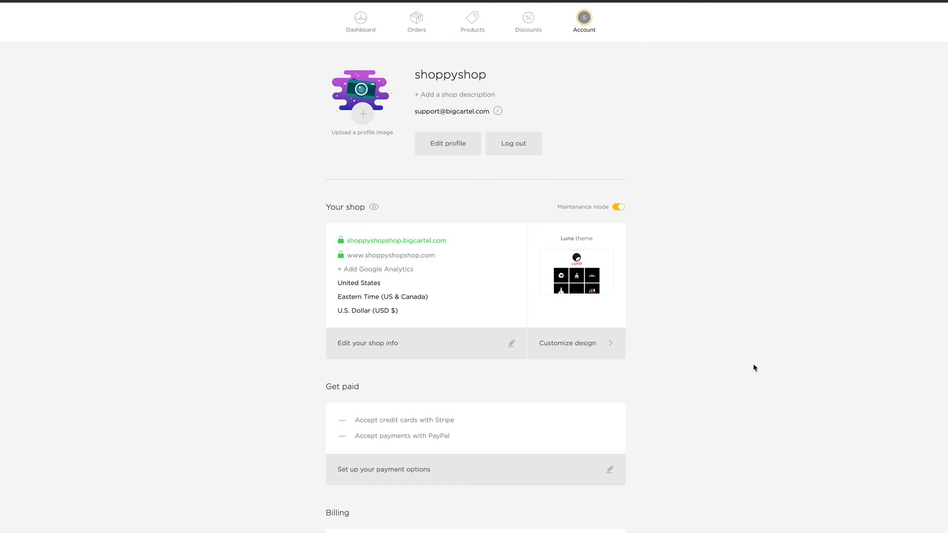